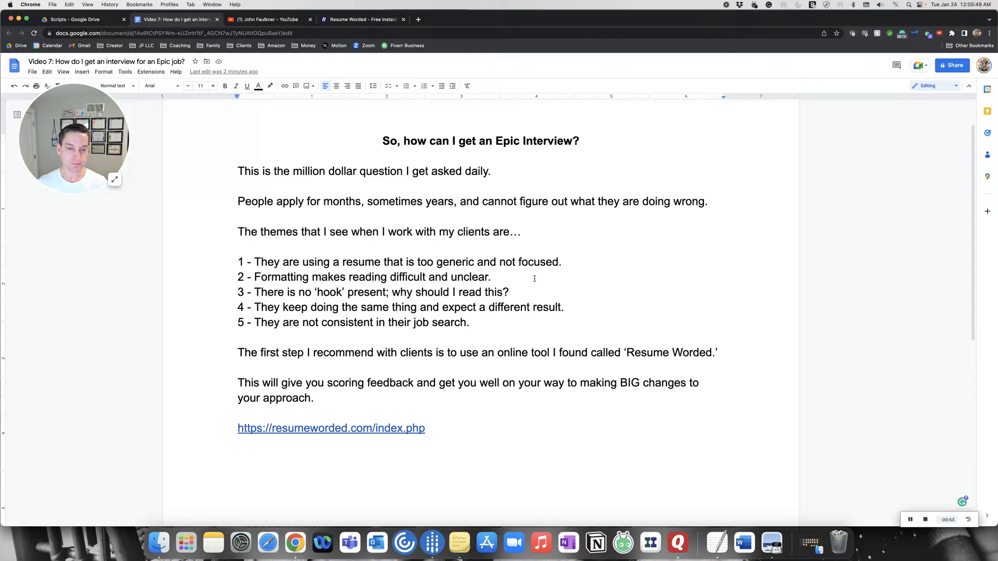
Select and adjust text on a line in the Epic interview script document
{"action": "left_click", "coordinate": [492, 276]}
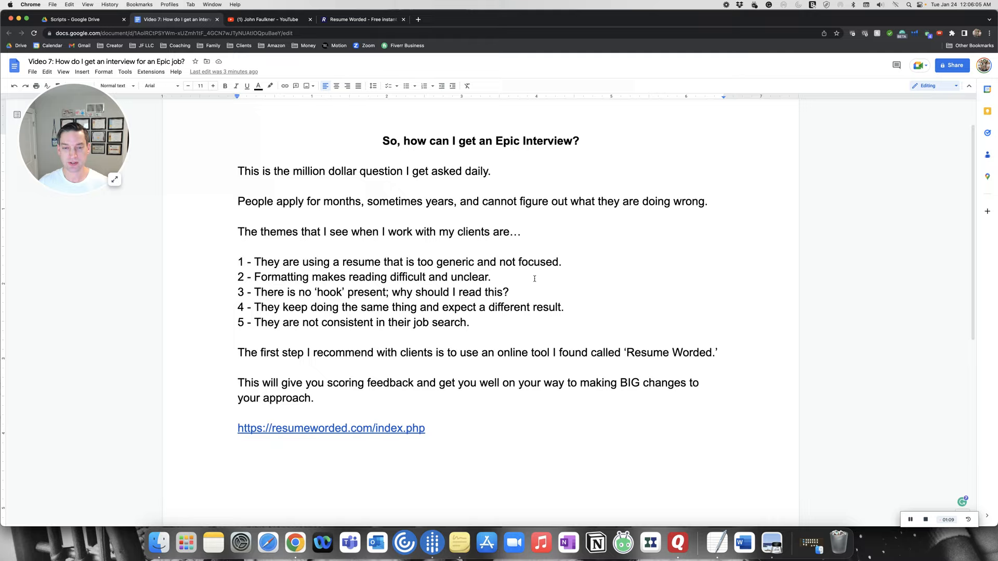
{"action": "left_click_drag", "start_coordinate": [278, 277], "coordinate": [491, 277]}
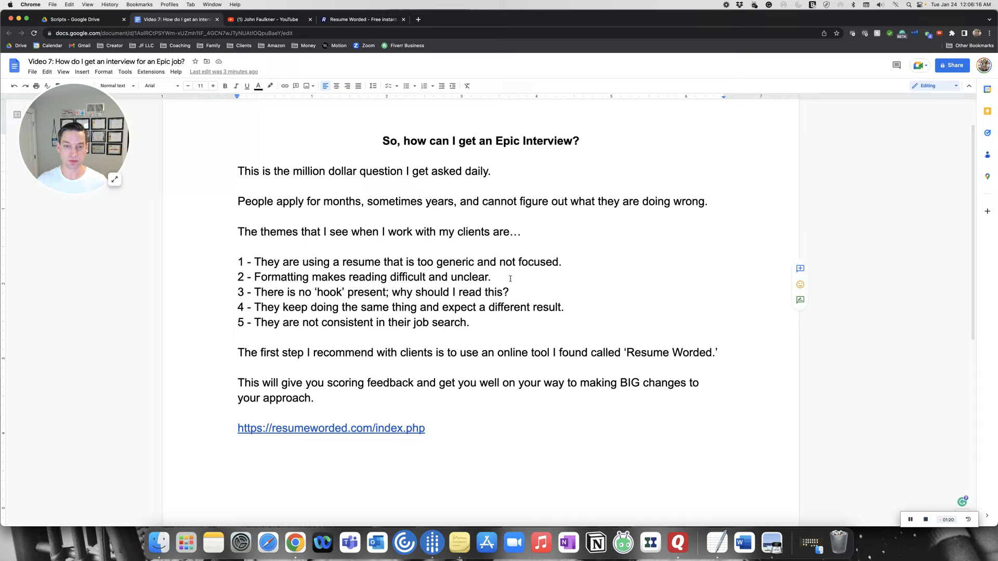
{"action": "left_click", "coordinate": [491, 277]}
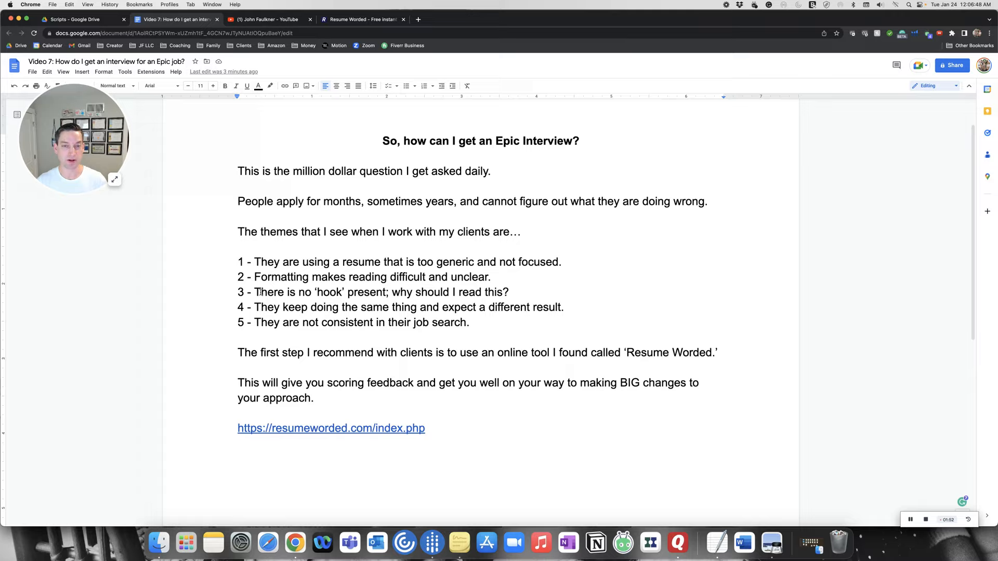
{"action": "left_click", "coordinate": [491, 277]}
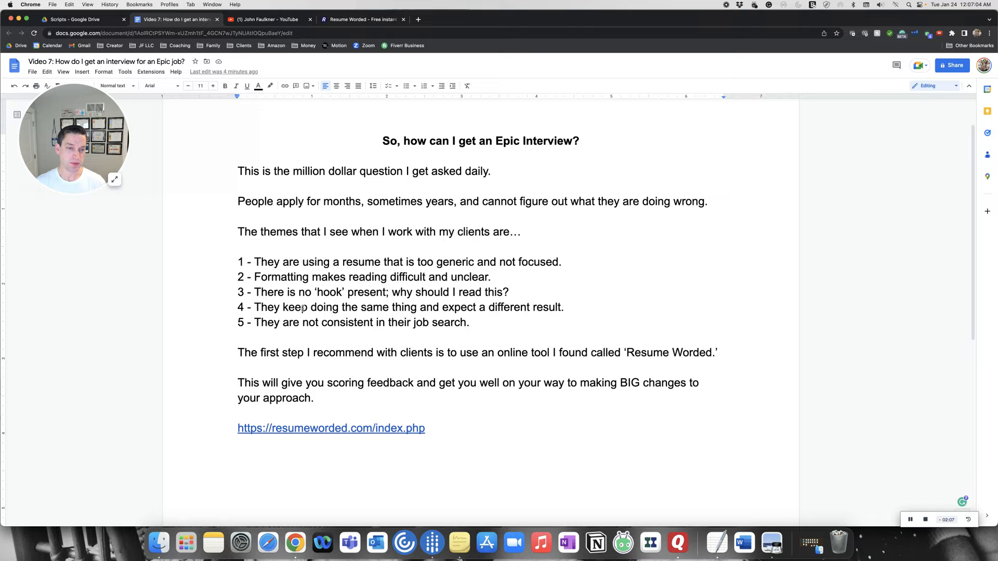
{"action": "left_click", "coordinate": [491, 277]}
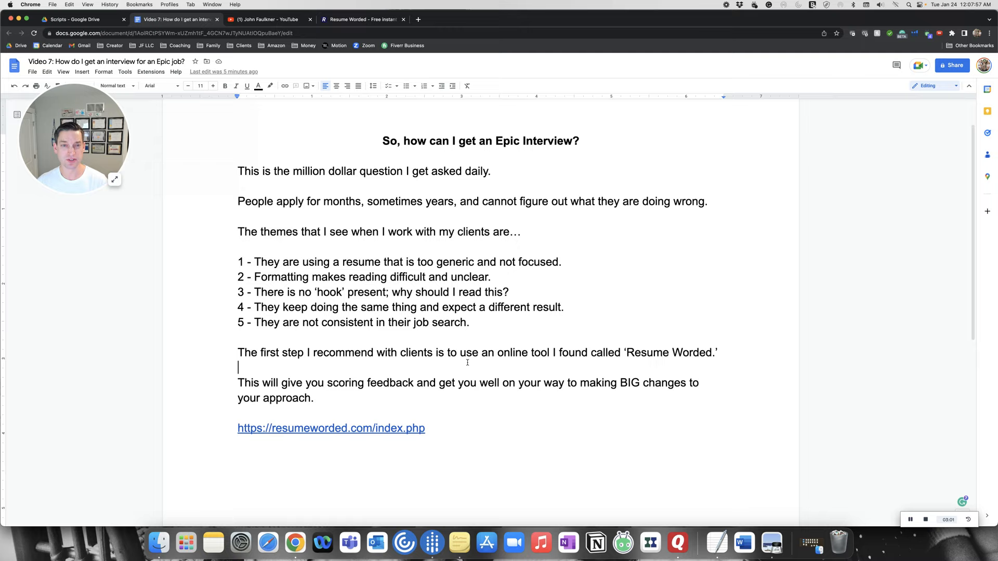
Switch to the Resume Worded site and scroll down its homepage toward the login
{"action": "left_click", "coordinate": [362, 18]}
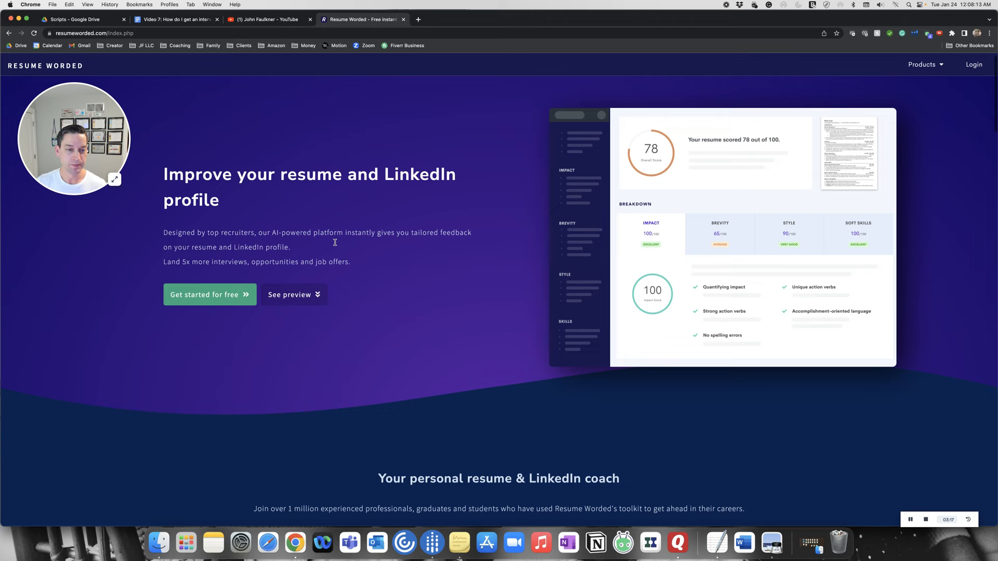
{"action": "scroll", "scroll_direction": "down", "scroll_amount": 3}
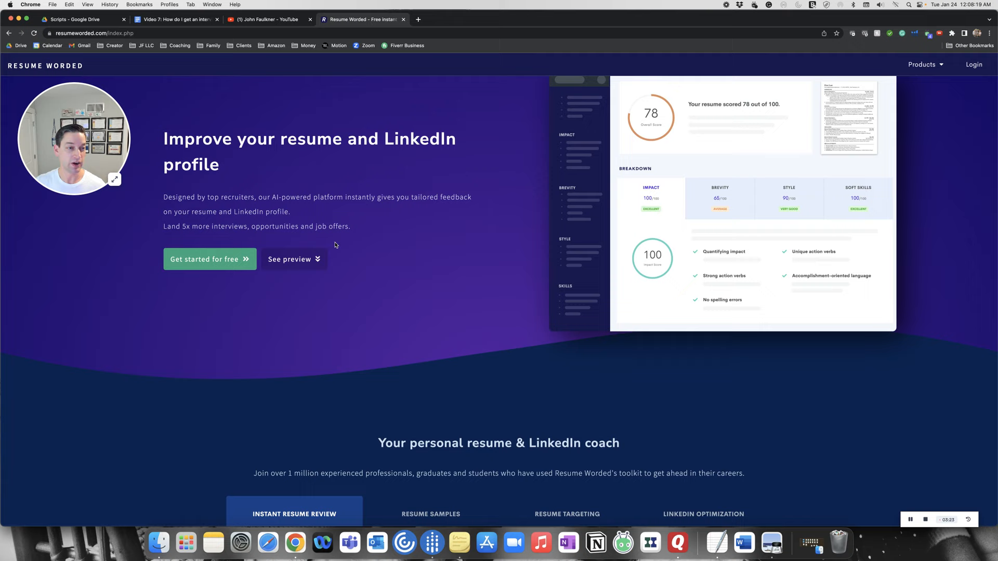
{"action": "scroll", "scroll_direction": "down", "scroll_amount": 3}
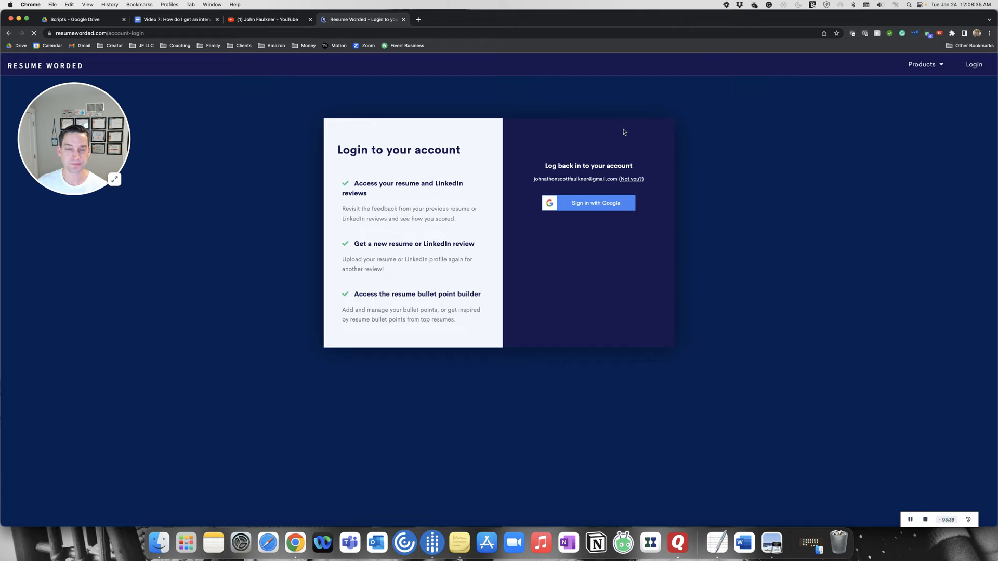
Sign into Resume Worded with a Google account, reaching the dashboard with resume 95, targeted 79, LinkedIn 91
{"action": "left_click", "coordinate": [587, 202]}
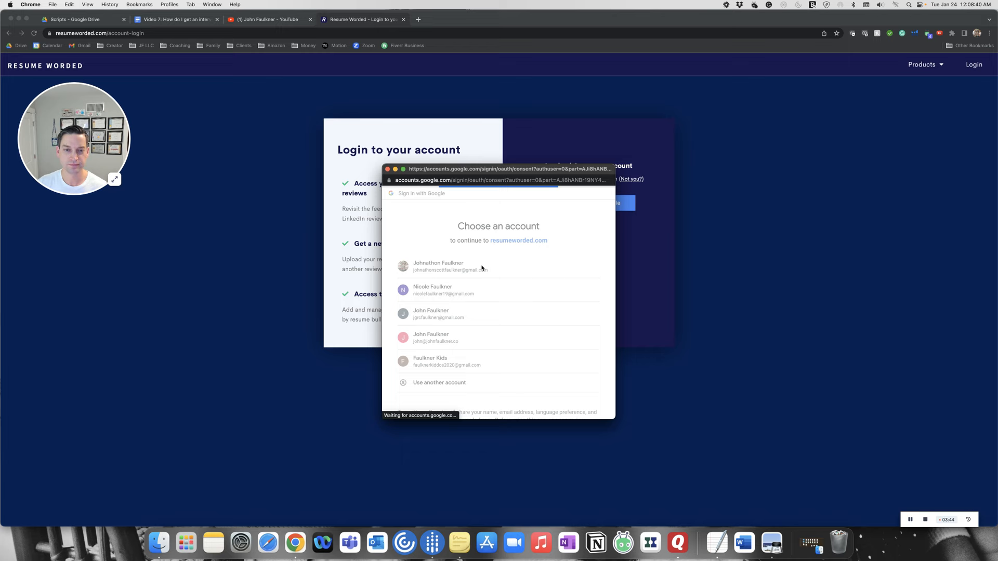
{"action": "left_click", "coordinate": [438, 266]}
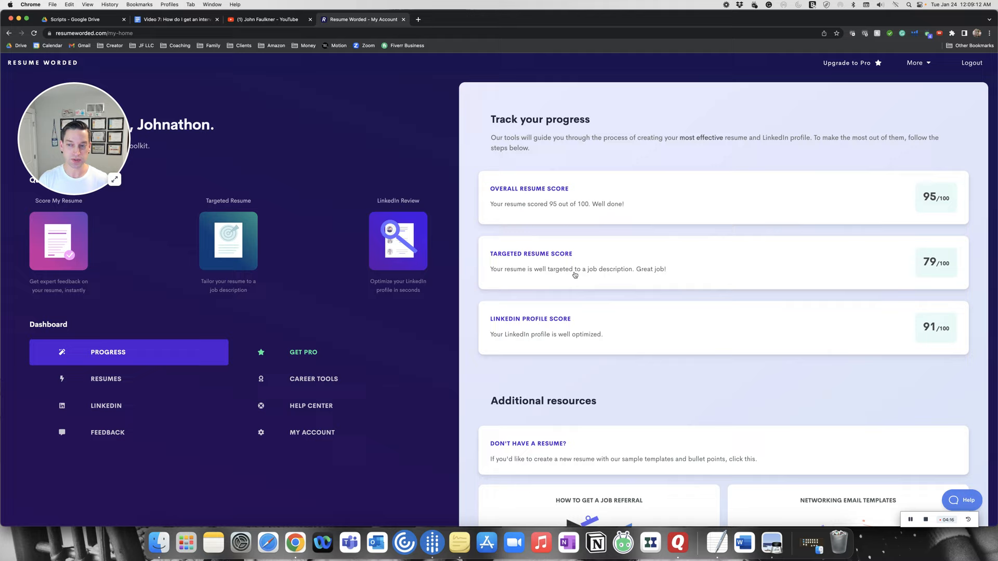
{"action": "scroll", "scroll_direction": "down", "scroll_amount": 3}
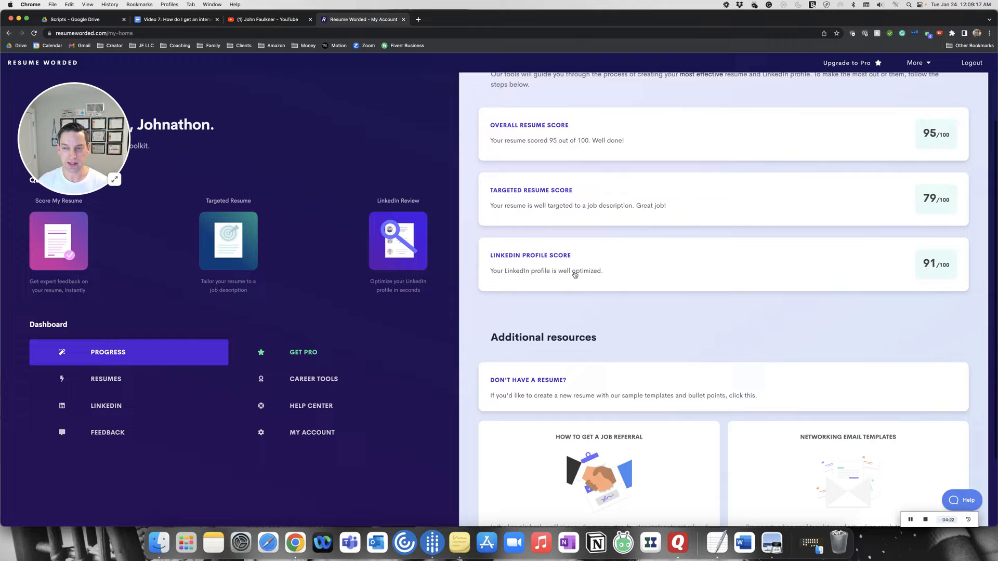
{"action": "mouse_move", "coordinate": [592, 285]}
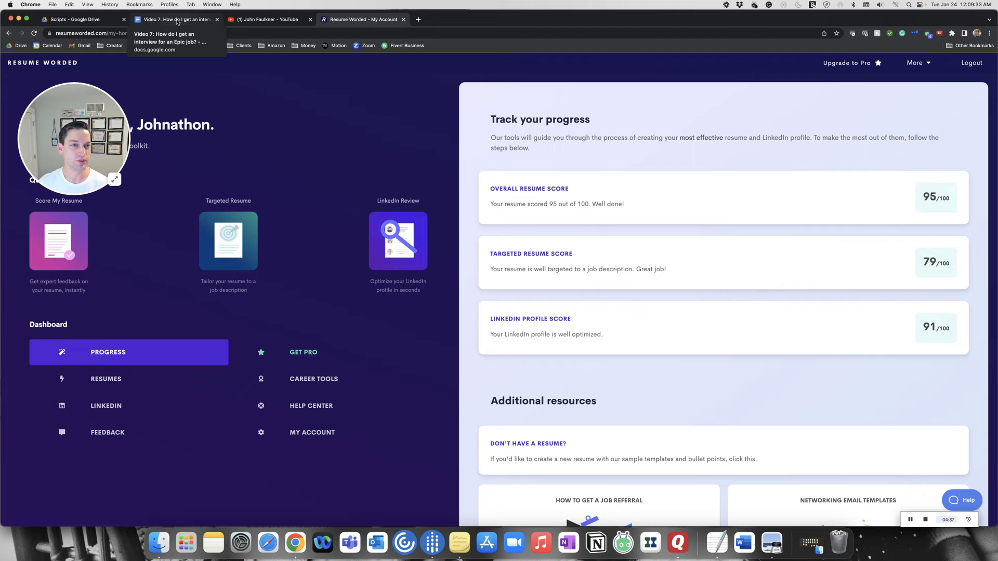
Return to the Video 7 Epic interview script document and add a line break
{"action": "left_click", "coordinate": [174, 19]}
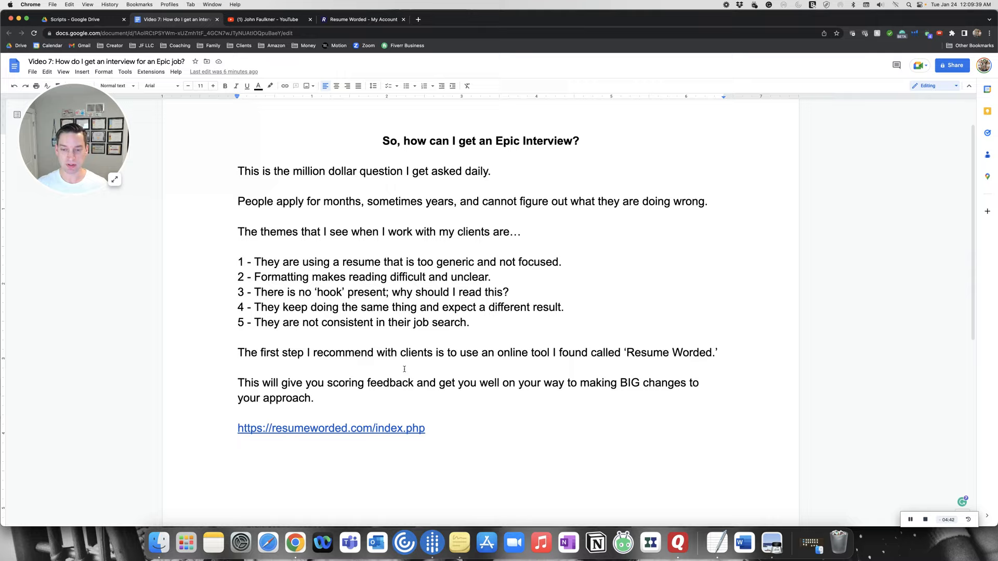
{"action": "key", "text": "enter"}
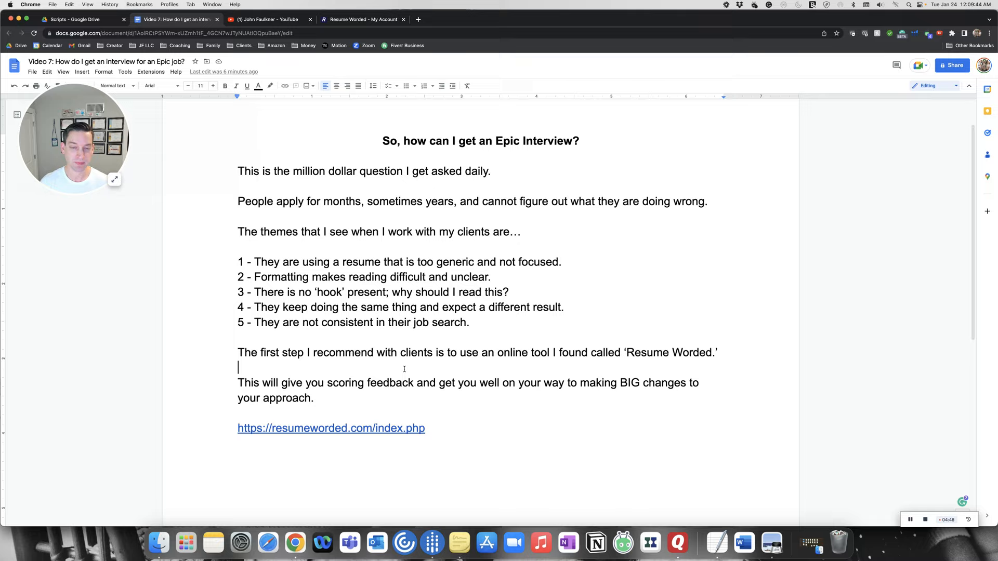